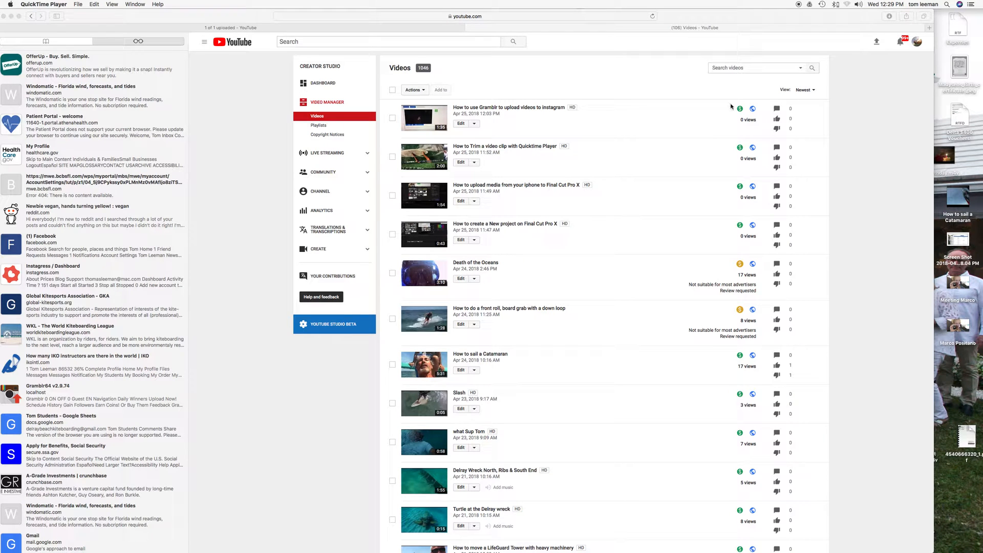
pyautogui.moveTo(634, 77)
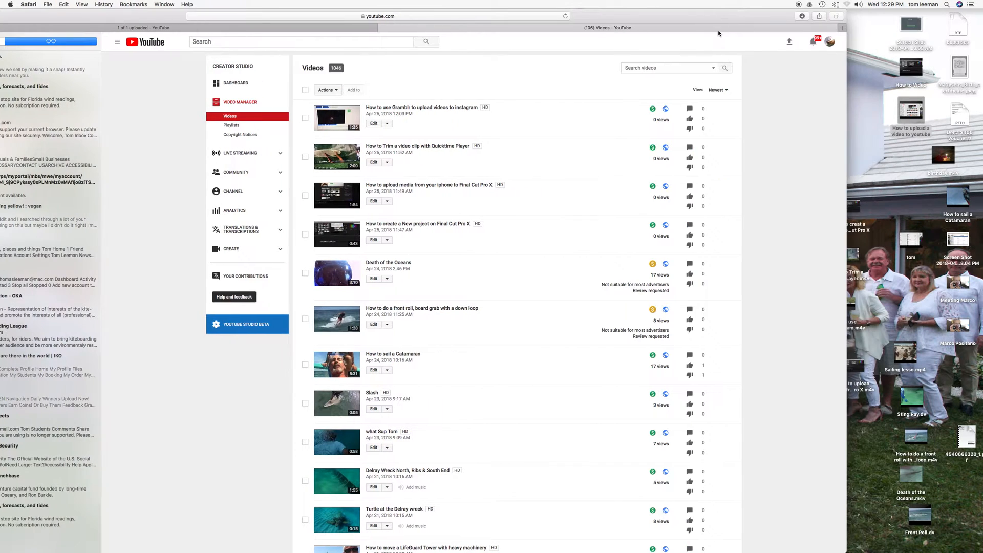
pyautogui.moveTo(775, 58)
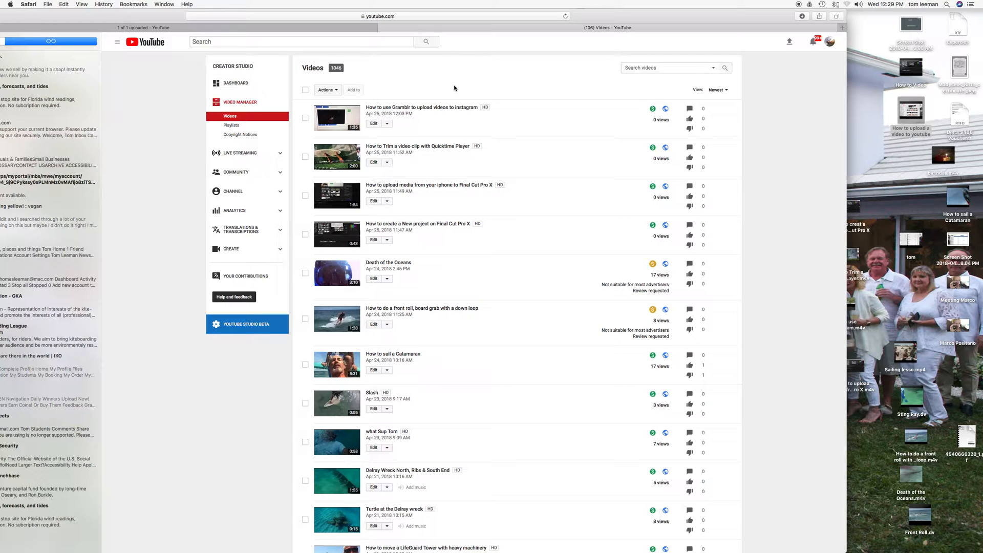
pyautogui.moveTo(470, 82)
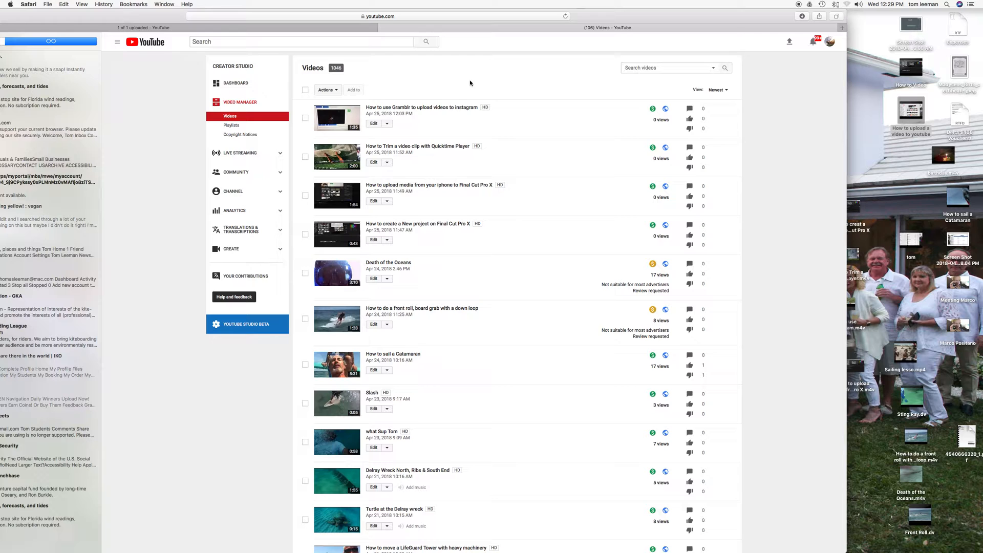
# - Expand the YouTube navigation sidebar from the guide menu beside the logo
pyautogui.click(117, 41)
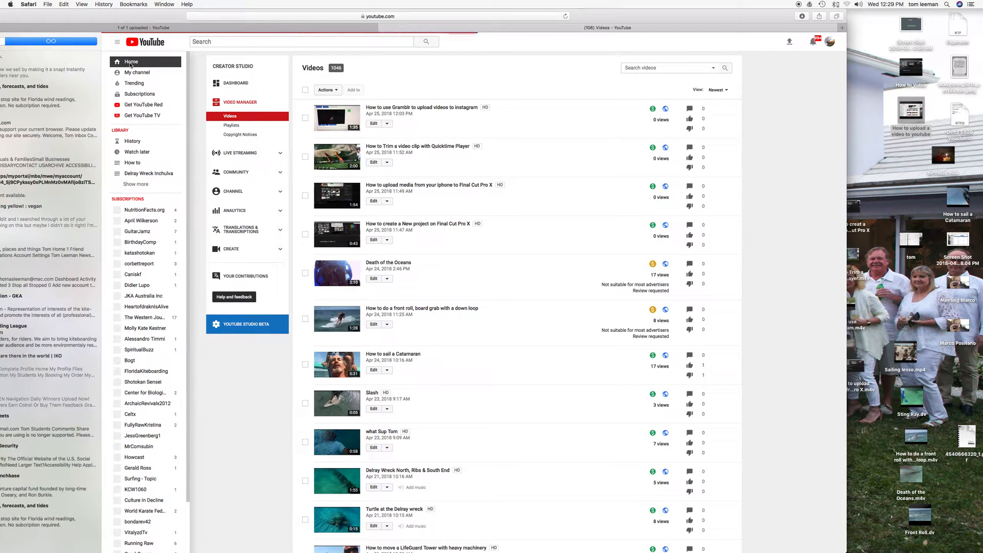
# - Go to the YouTube home feed and start a new video upload
pyautogui.click(131, 61)
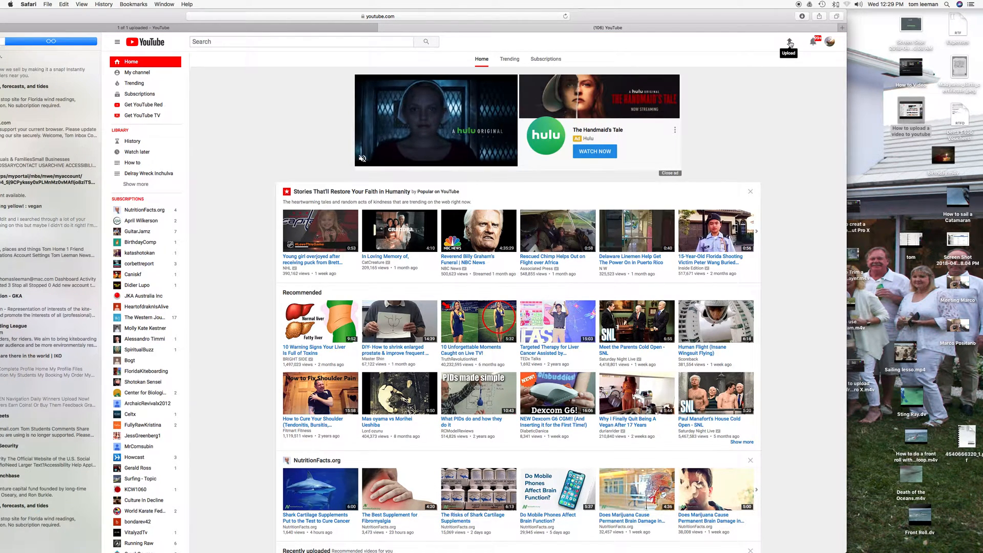
pyautogui.click(790, 41)
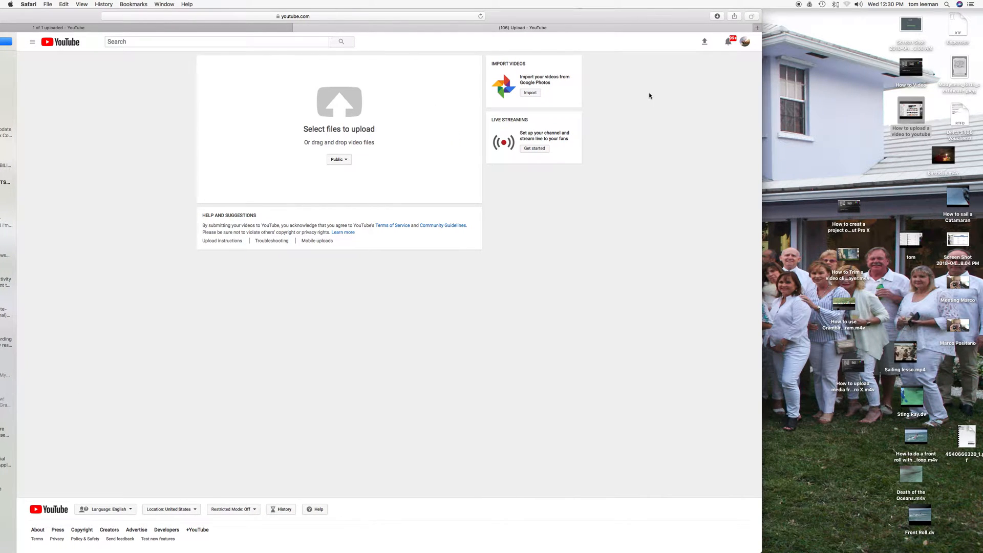
pyautogui.moveTo(647, 96)
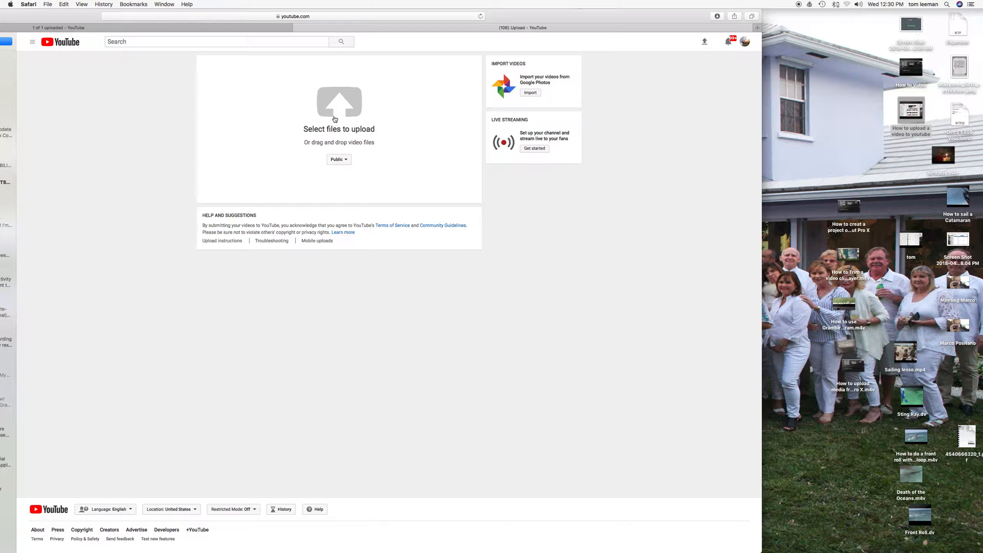
# - Select the How to Video file from the Desktop so it begins uploading
pyautogui.click(339, 119)
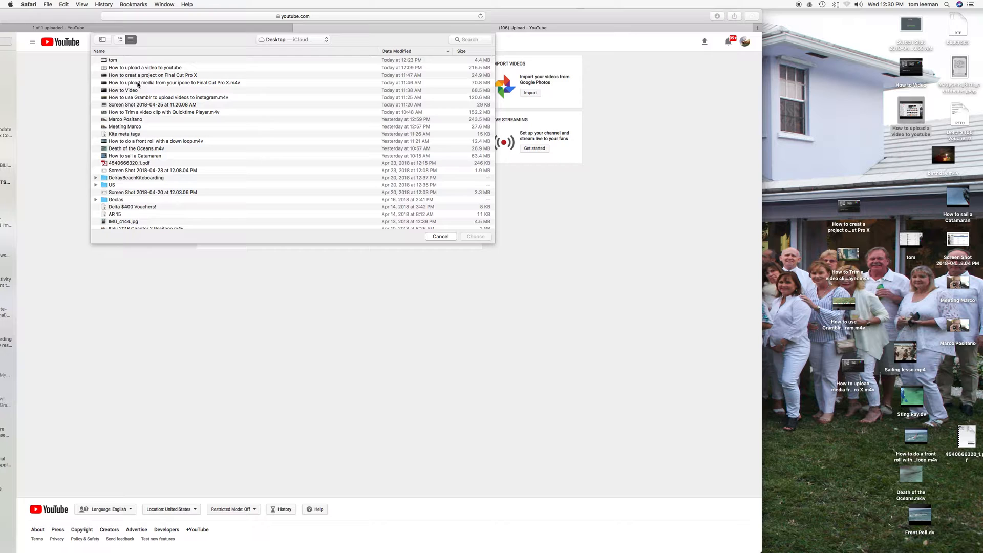
pyautogui.click(123, 90)
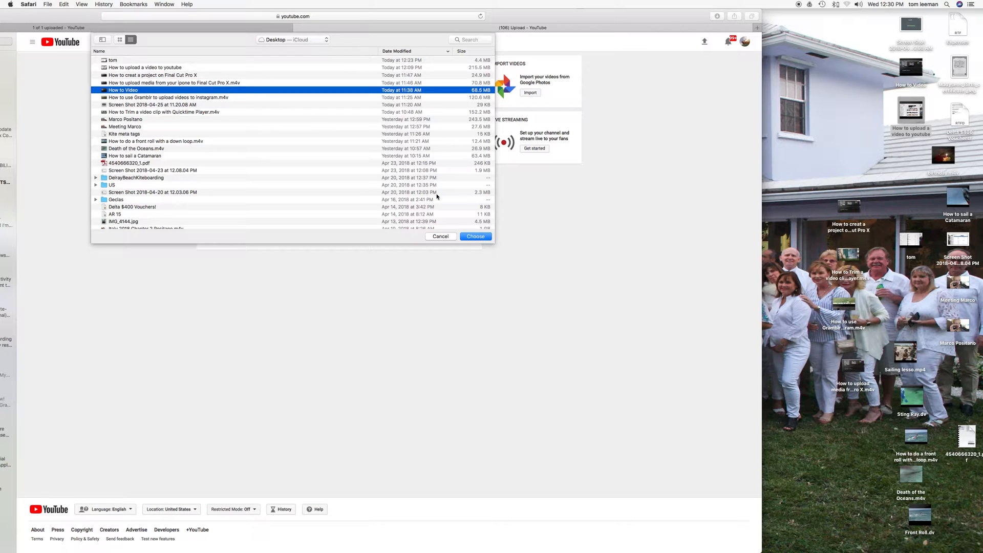
pyautogui.click(475, 237)
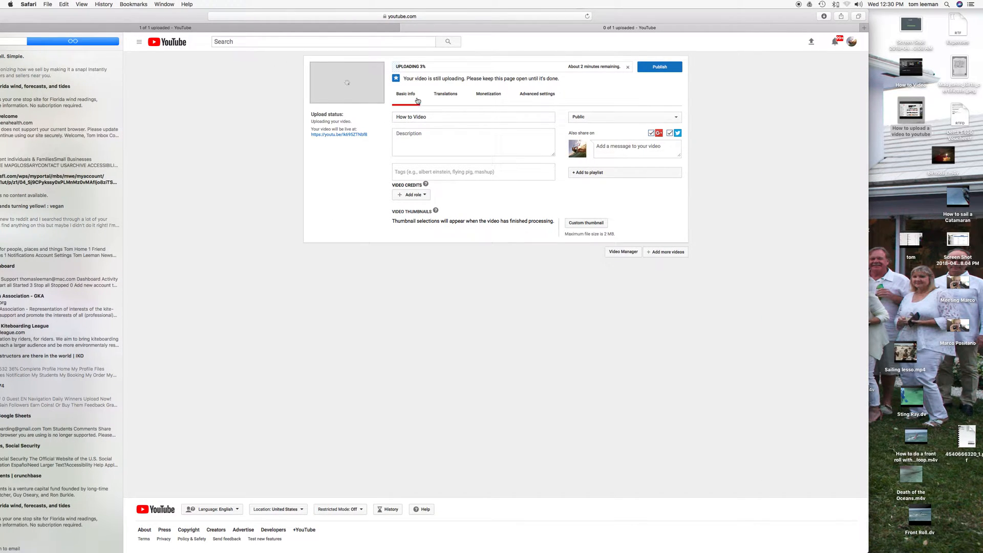
# - Add the description, the tag 'tom' and the How to playlist, then move on to Advanced settings
pyautogui.click(473, 117)
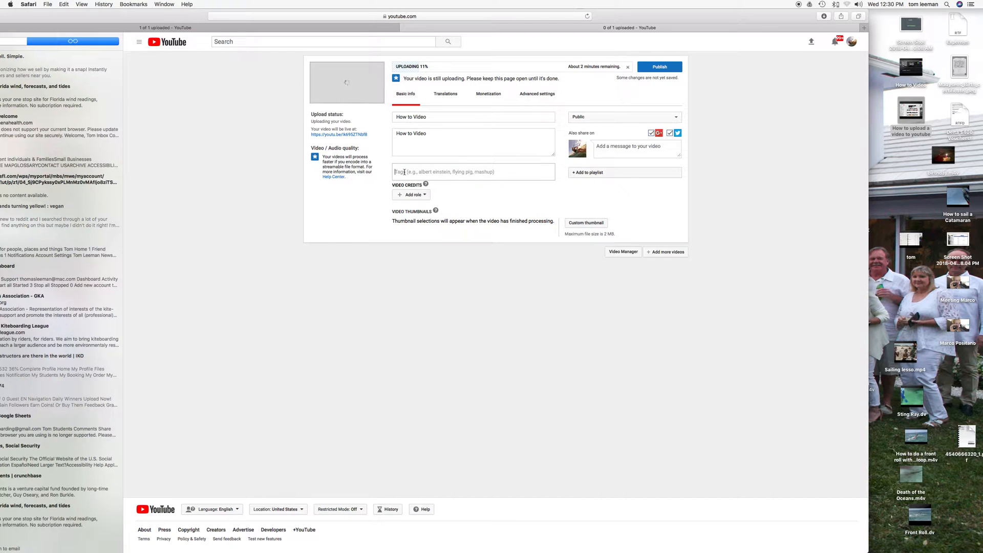
pyautogui.write('tom')
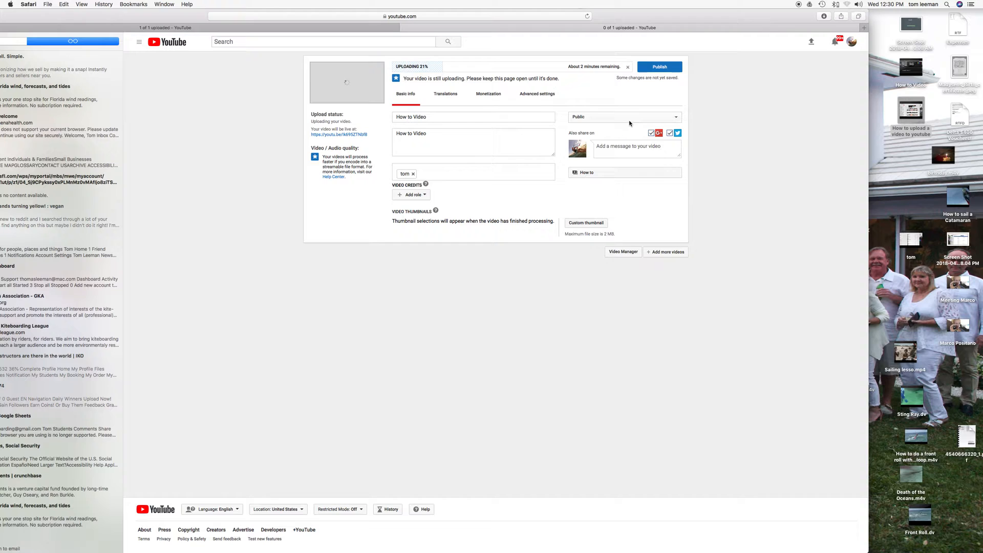
pyautogui.click(537, 94)
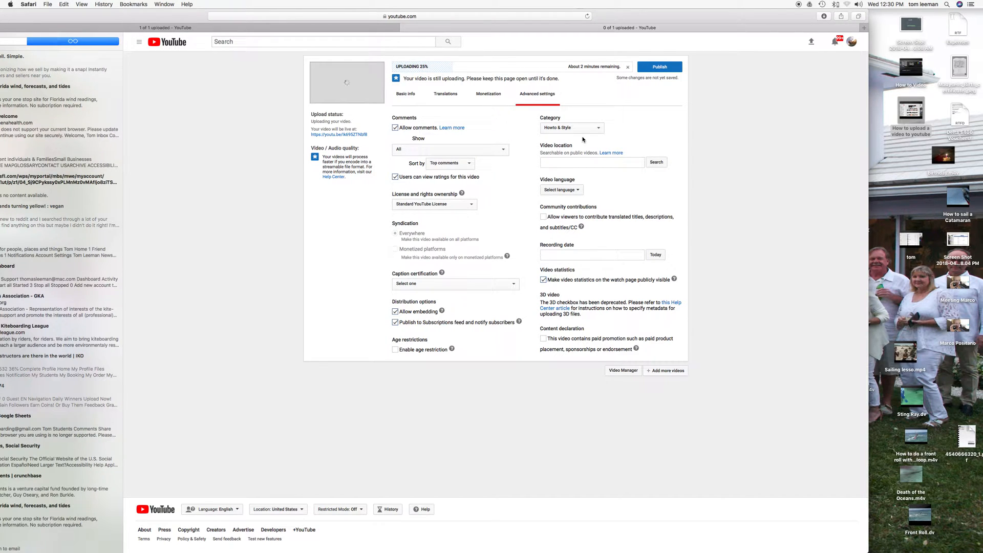
# - Switch from Basic info to the Monetization settings for the uploading video
pyautogui.click(405, 93)
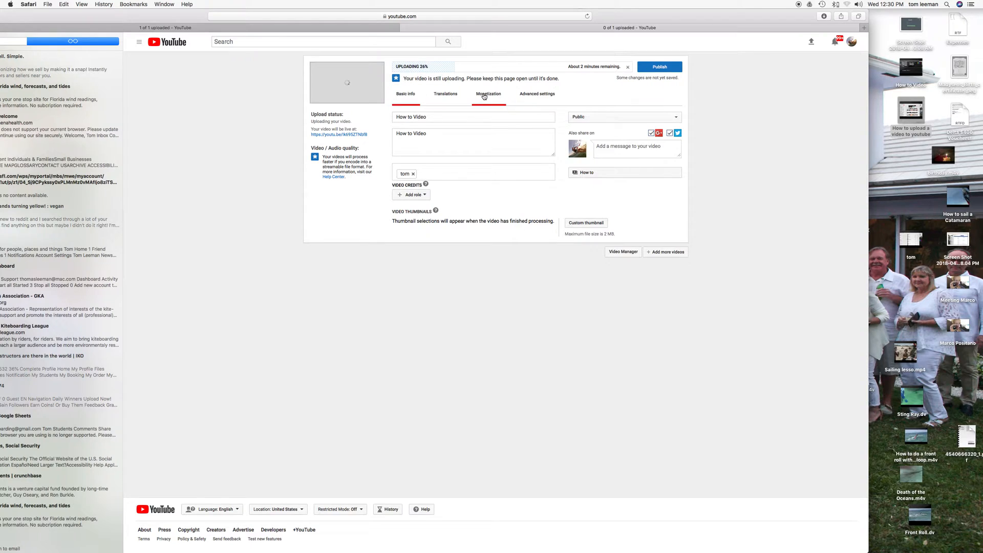
pyautogui.click(489, 93)
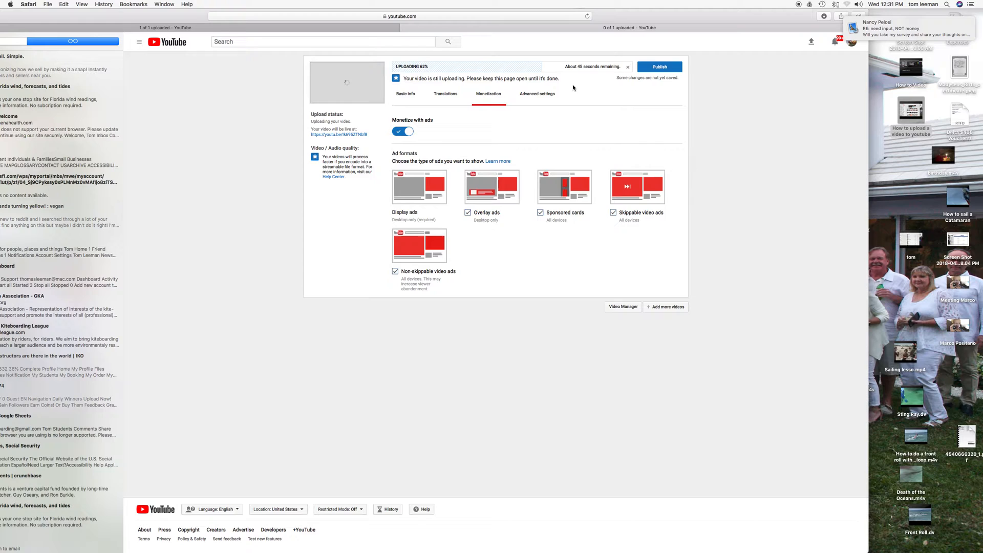
pyautogui.moveTo(800, 116)
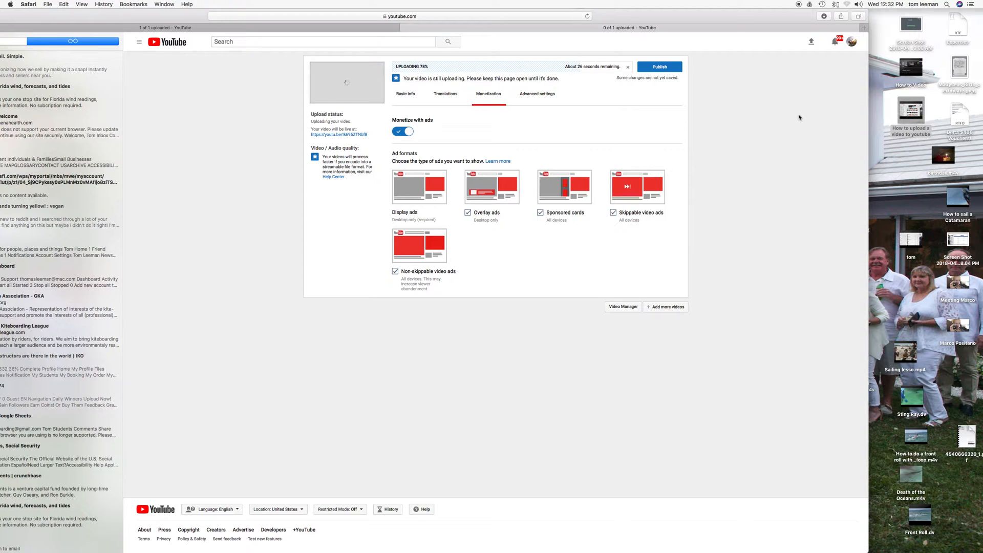
pyautogui.moveTo(578, 81)
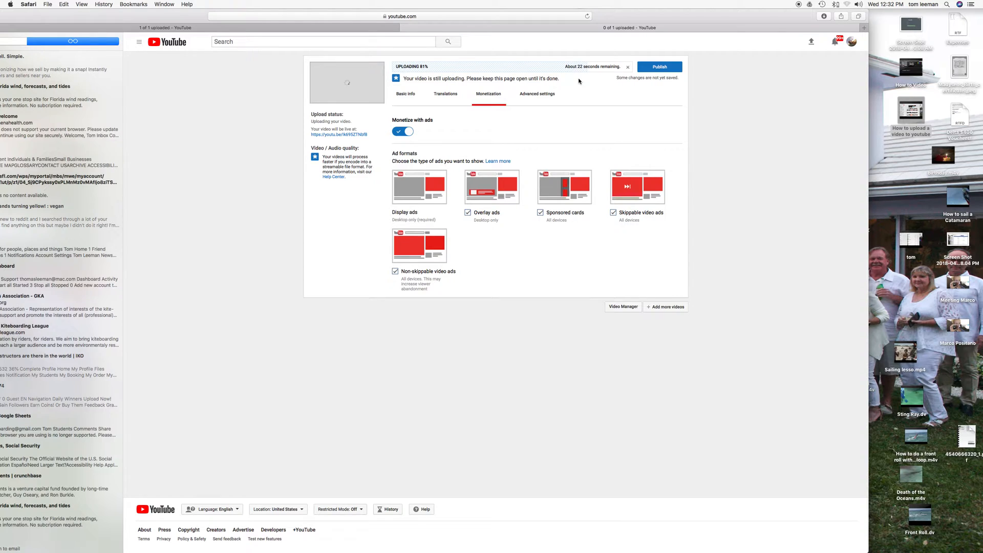
pyautogui.moveTo(743, 86)
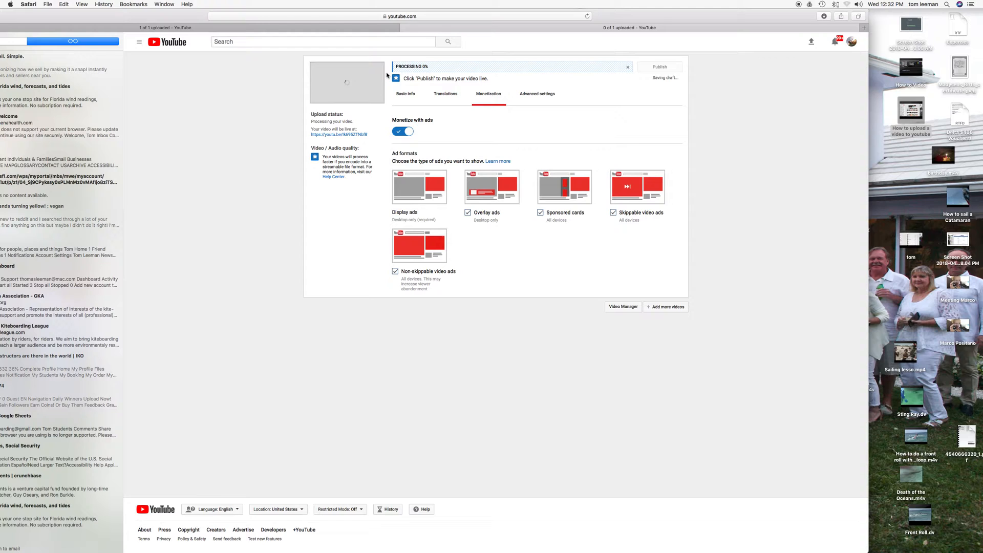
pyautogui.moveTo(593, 86)
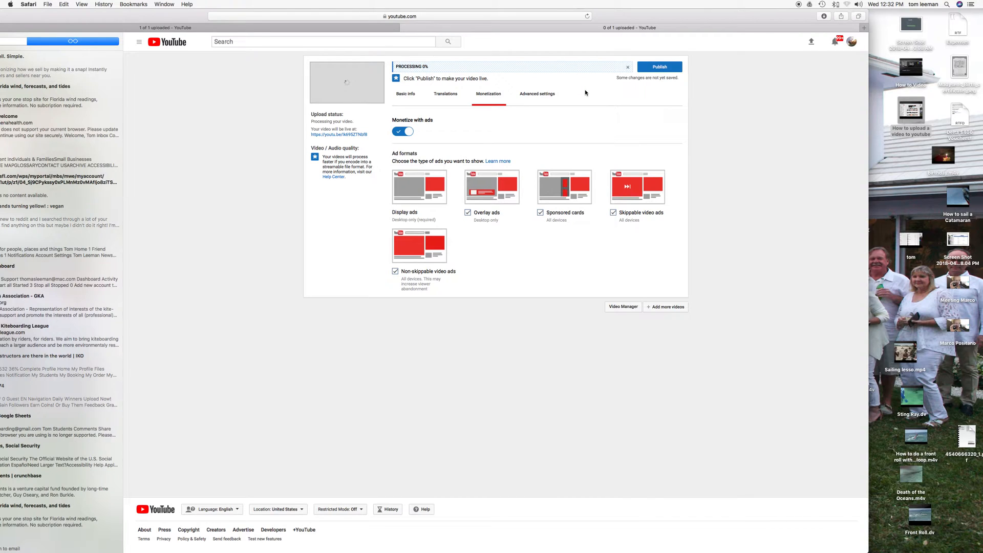
pyautogui.moveTo(718, 82)
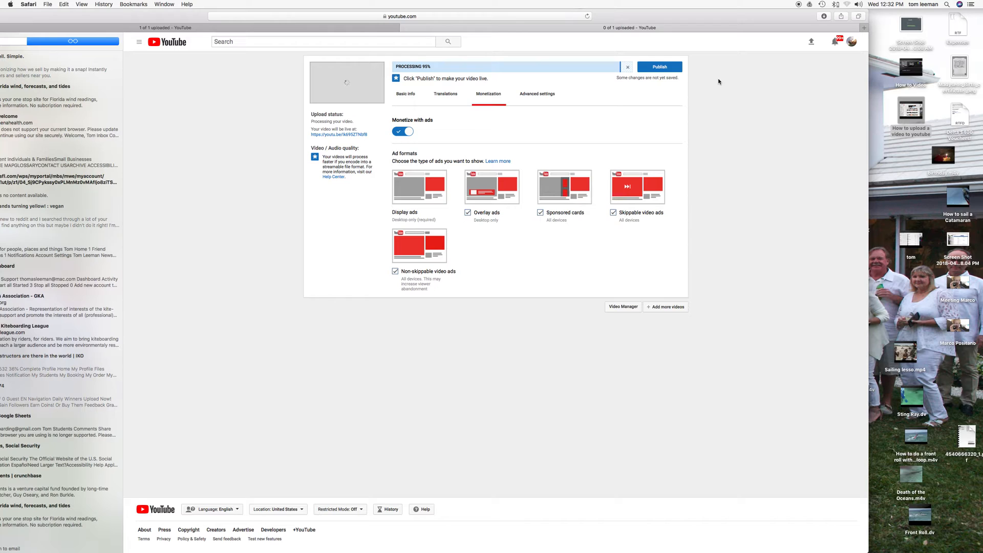
pyautogui.moveTo(594, 86)
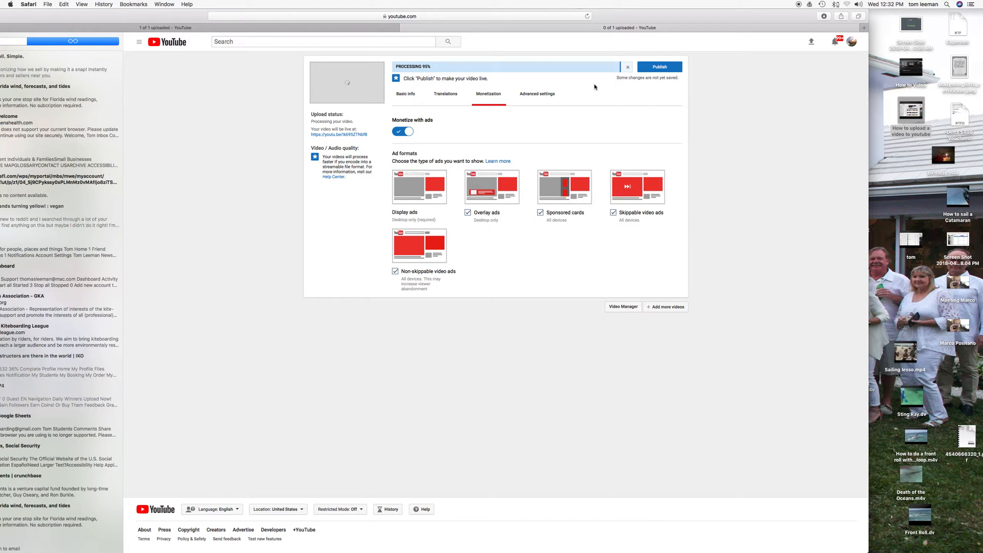
pyautogui.moveTo(377, 244)
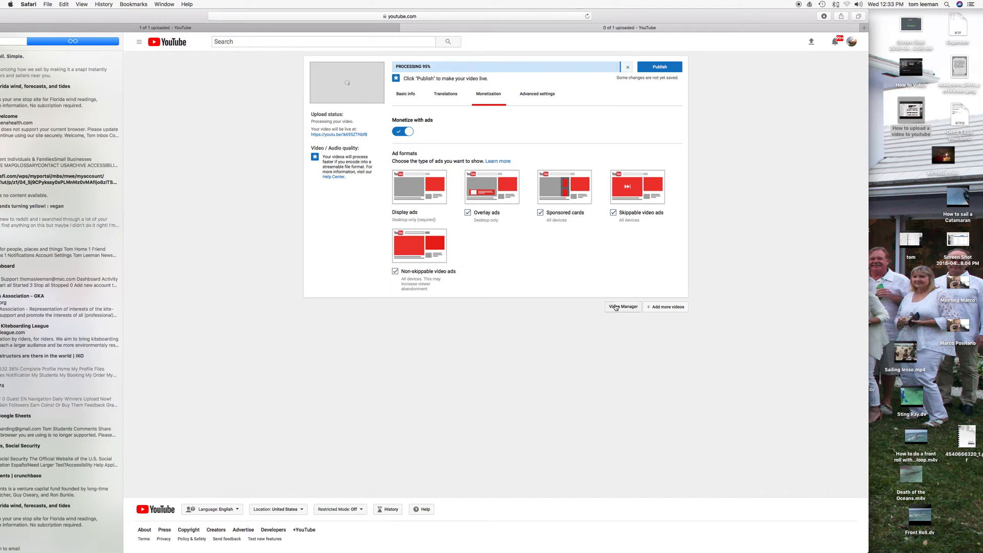
pyautogui.moveTo(736, 208)
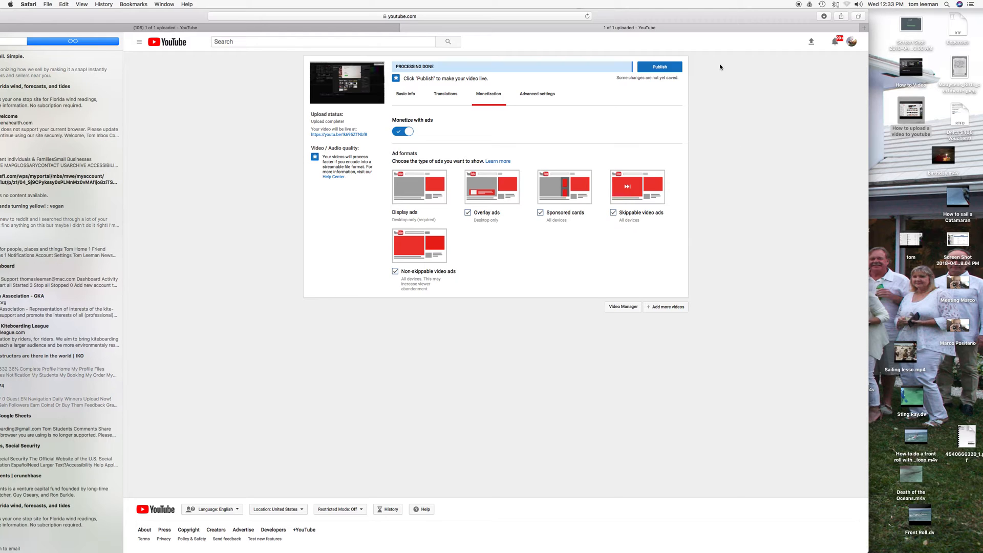
pyautogui.moveTo(432, 74)
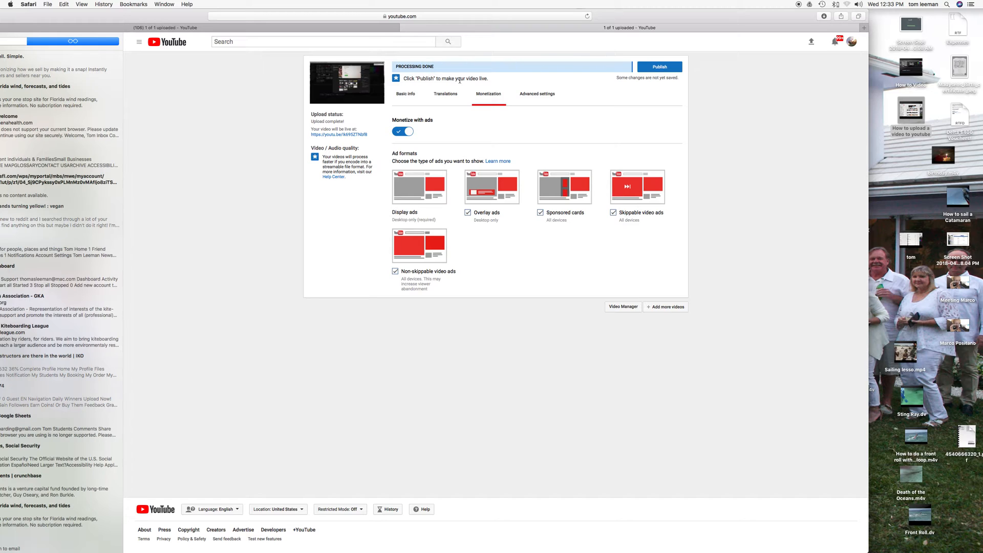
pyautogui.moveTo(659, 68)
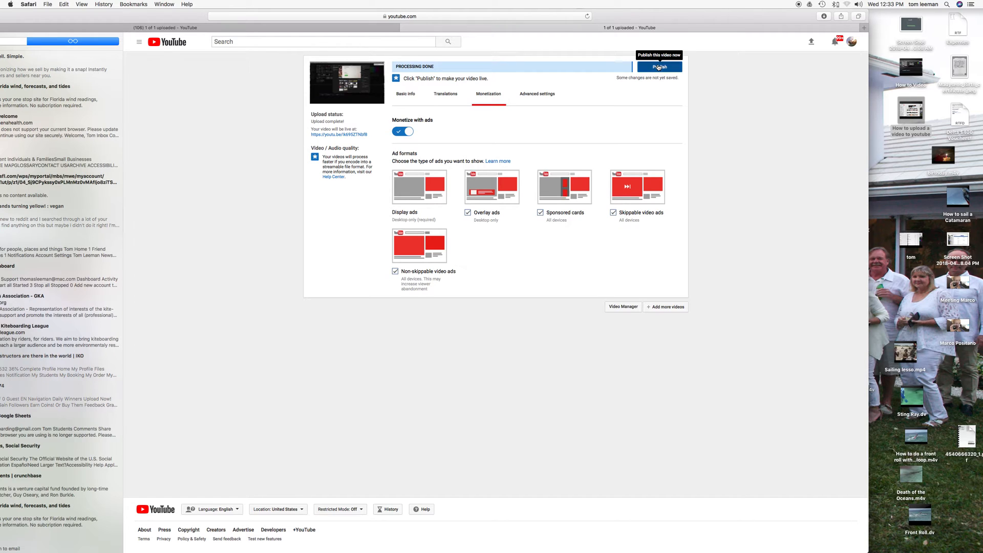
# - Publish the video and finish to reach its Share page with the youtu.be link
pyautogui.click(658, 67)
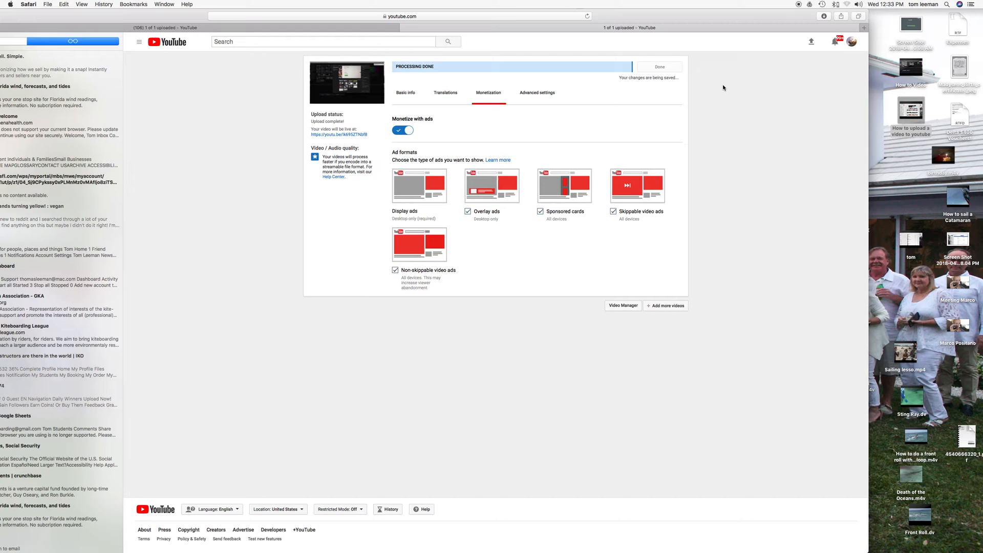
pyautogui.click(658, 67)
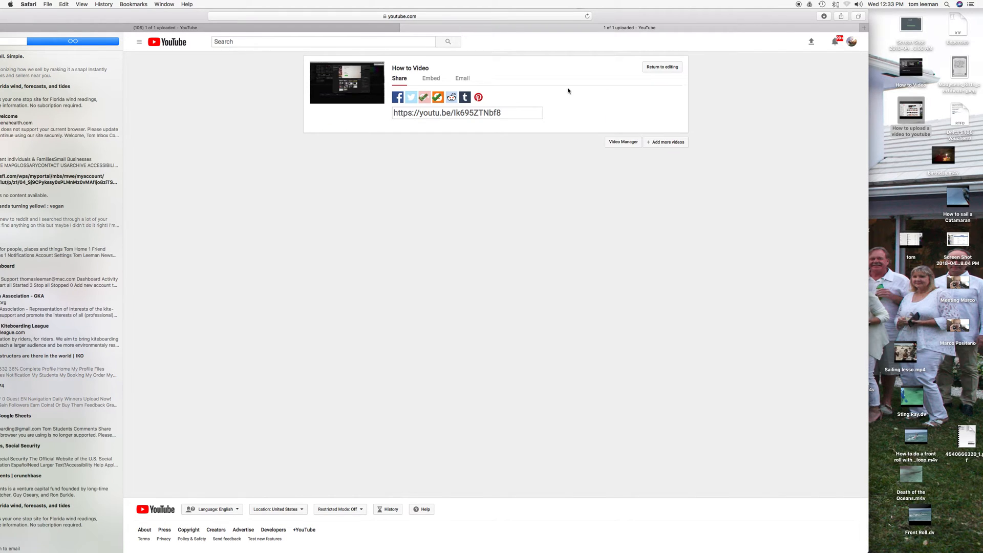
pyautogui.moveTo(377, 111)
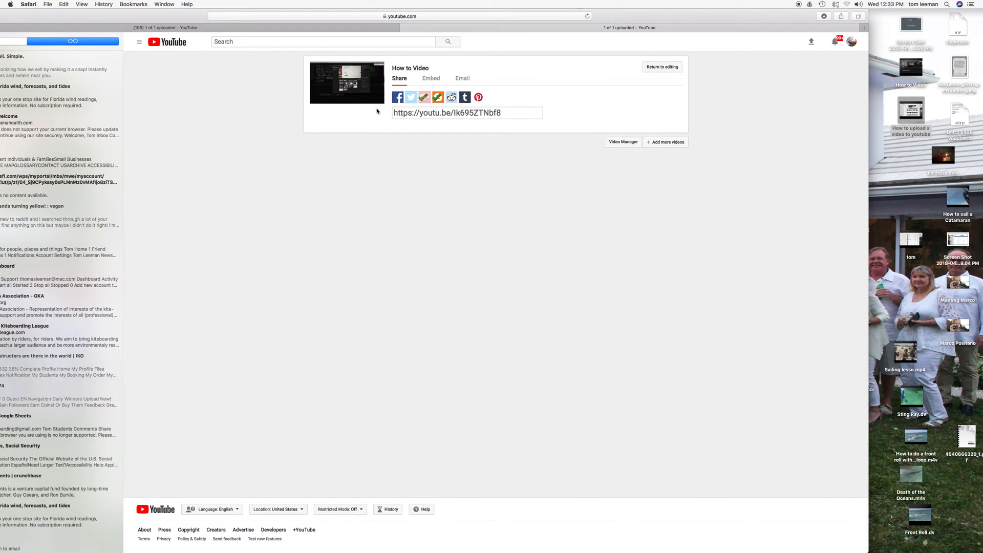
pyautogui.moveTo(398, 96)
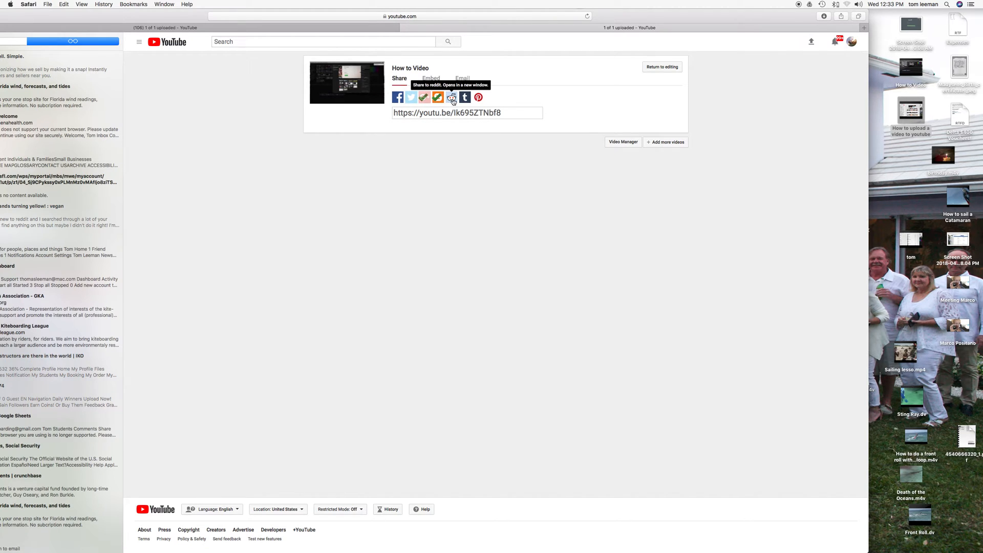
pyautogui.moveTo(465, 97)
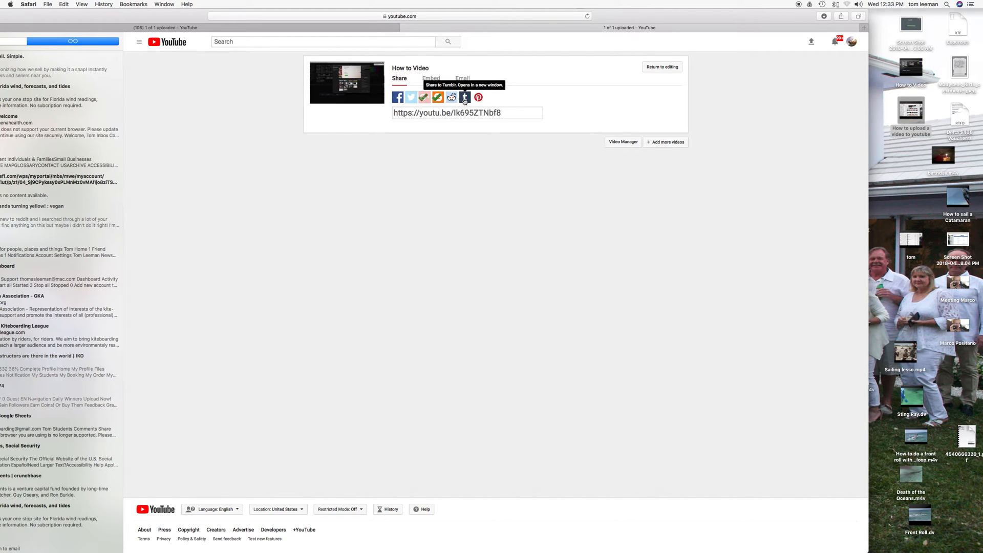
pyautogui.moveTo(479, 97)
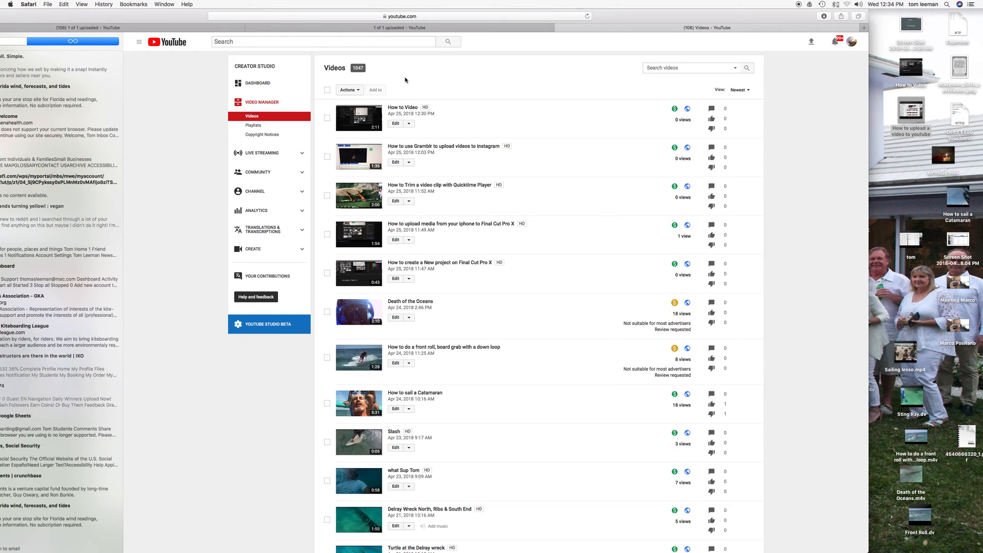
pyautogui.moveTo(331, 120)
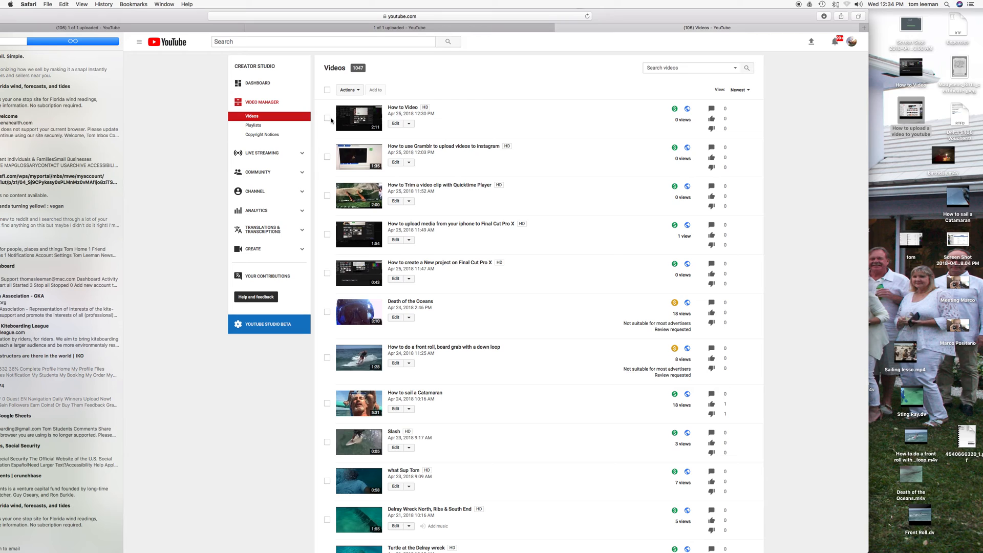
# - Select How to Video in Video Manager and delete it via Actions, confirming permanently
pyautogui.click(326, 118)
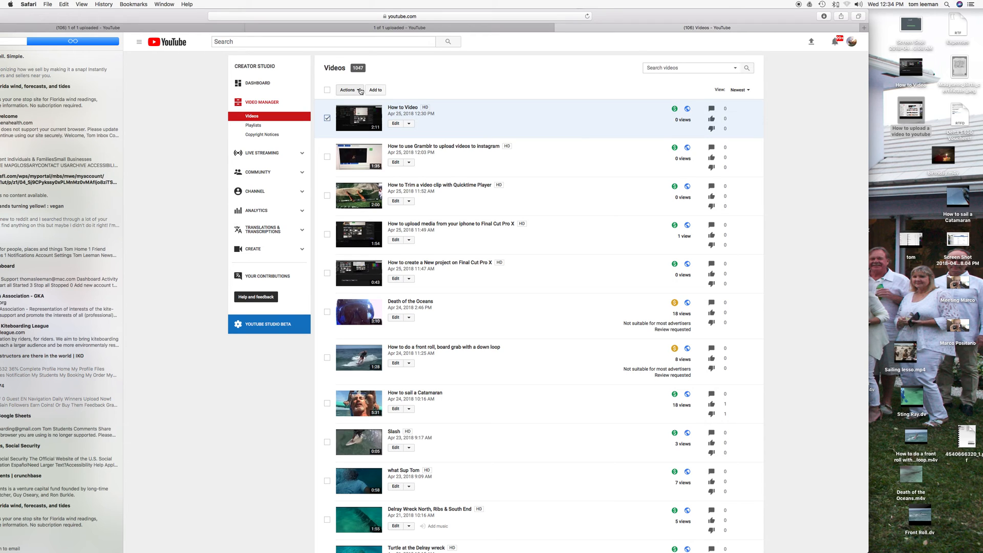
pyautogui.click(348, 90)
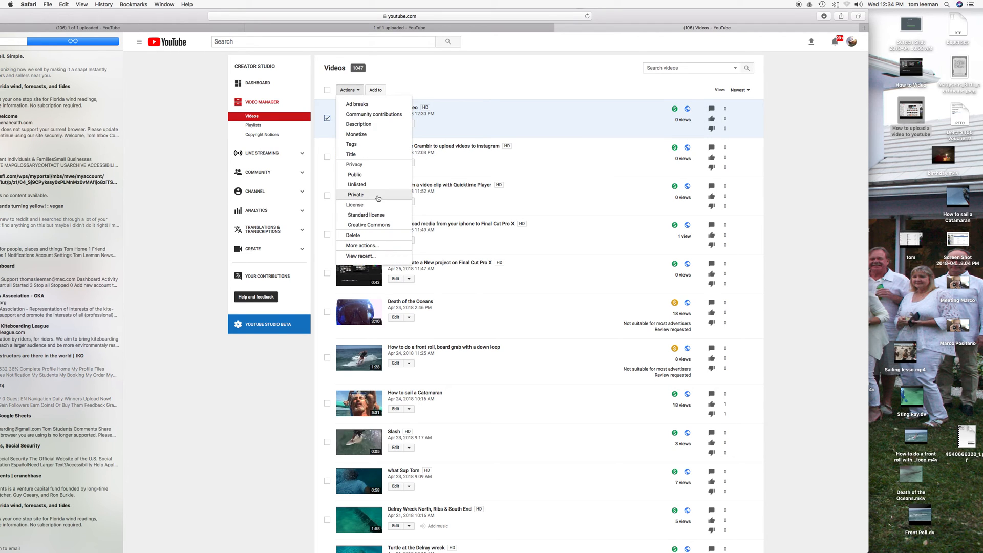
pyautogui.click(352, 236)
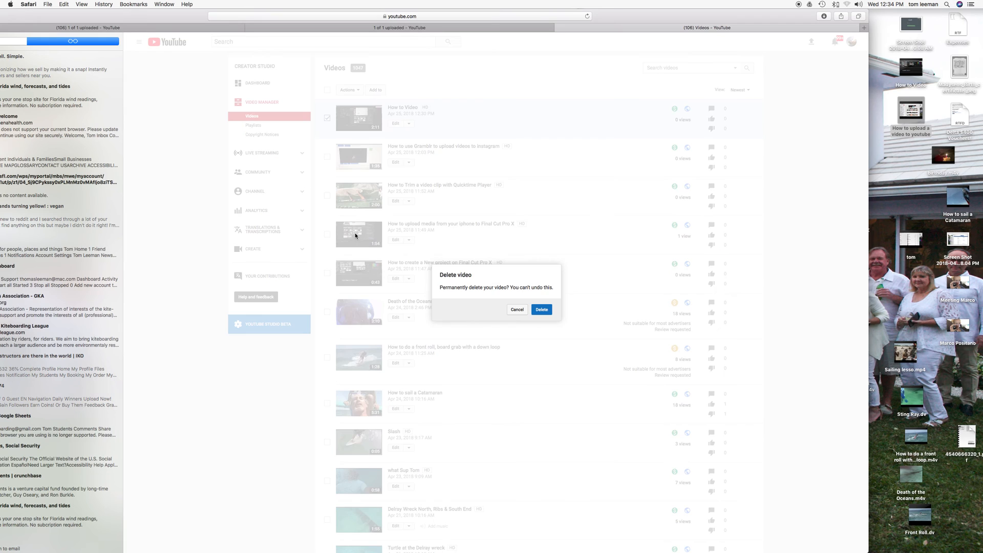
pyautogui.moveTo(448, 293)
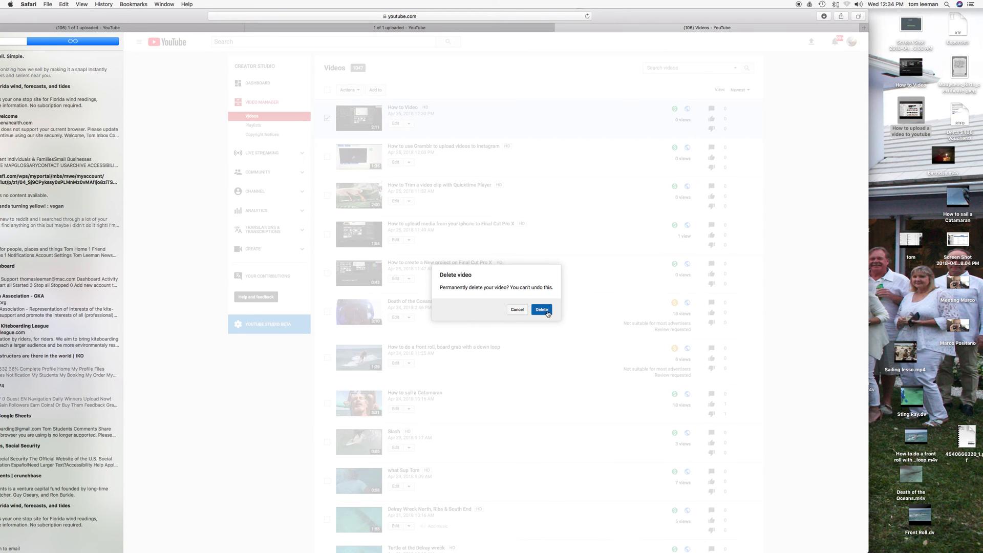
pyautogui.click(540, 309)
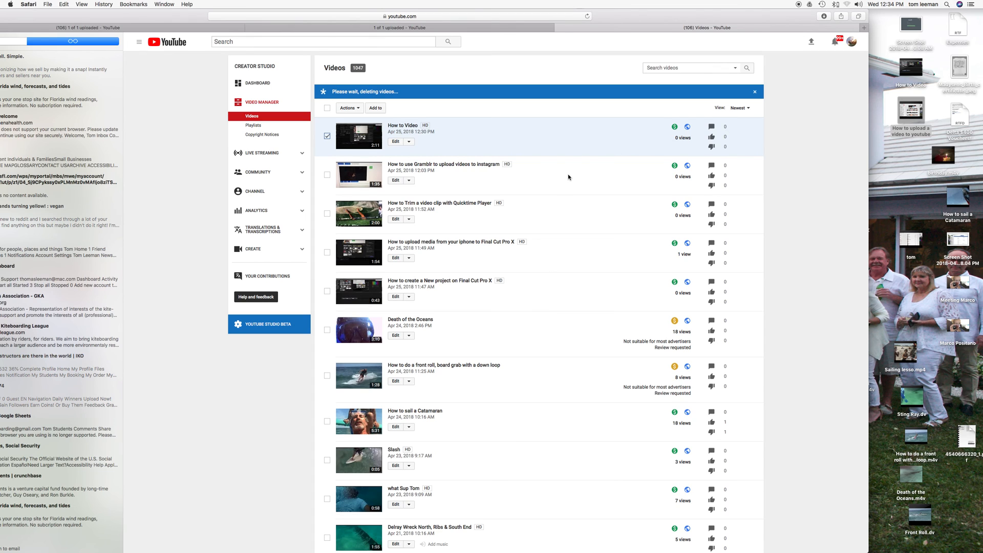